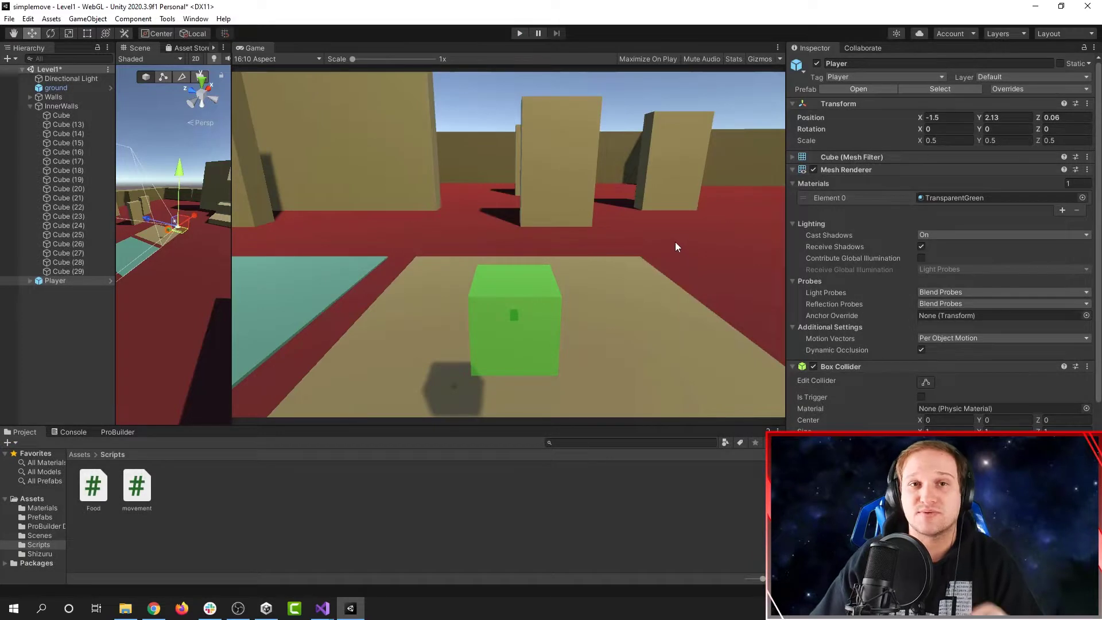
pyautogui.moveTo(698, 307)
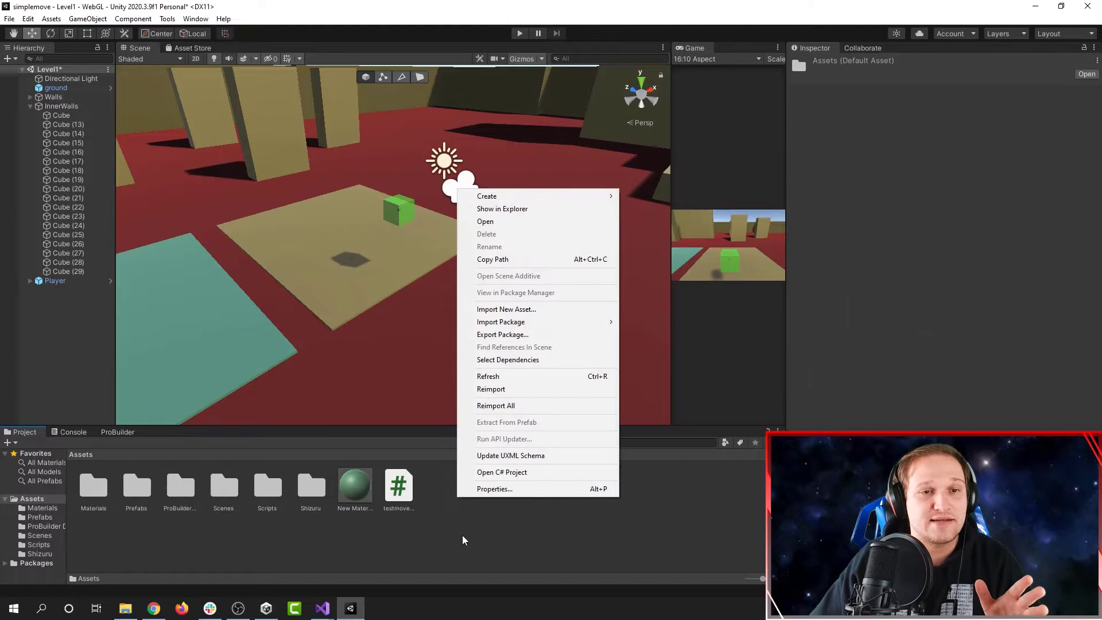
pyautogui.moveTo(502, 209)
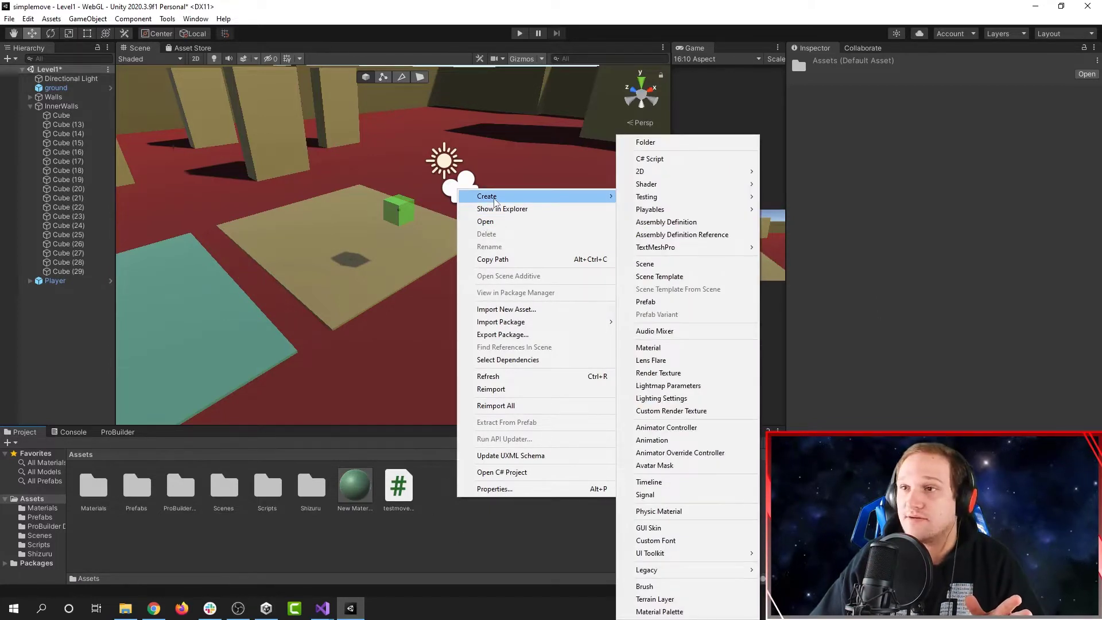
pyautogui.moveTo(678, 439)
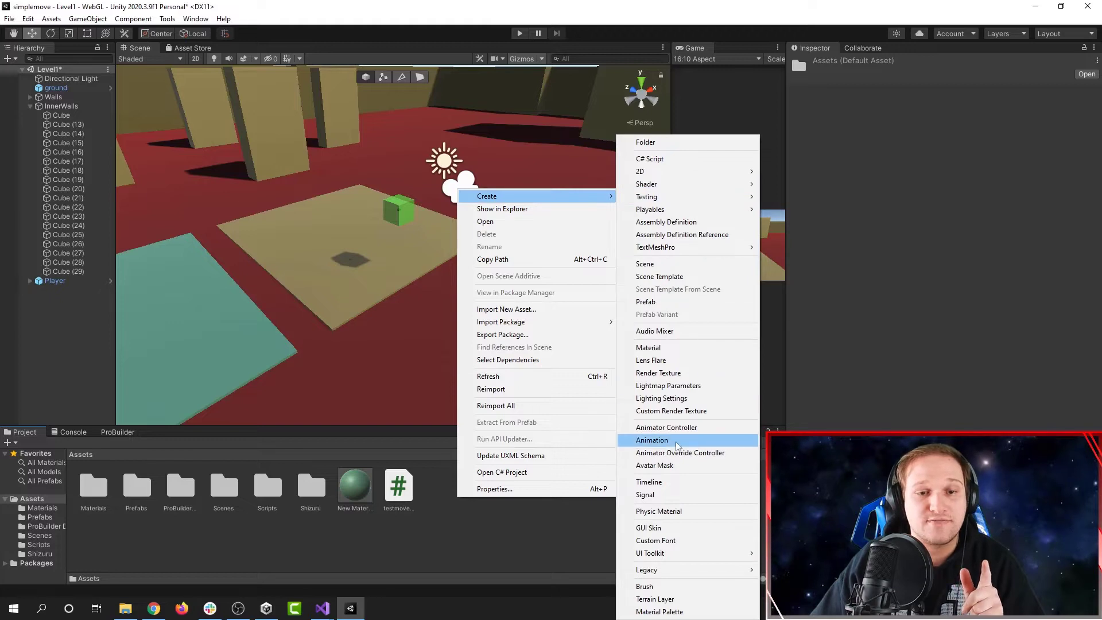
pyautogui.moveTo(681, 511)
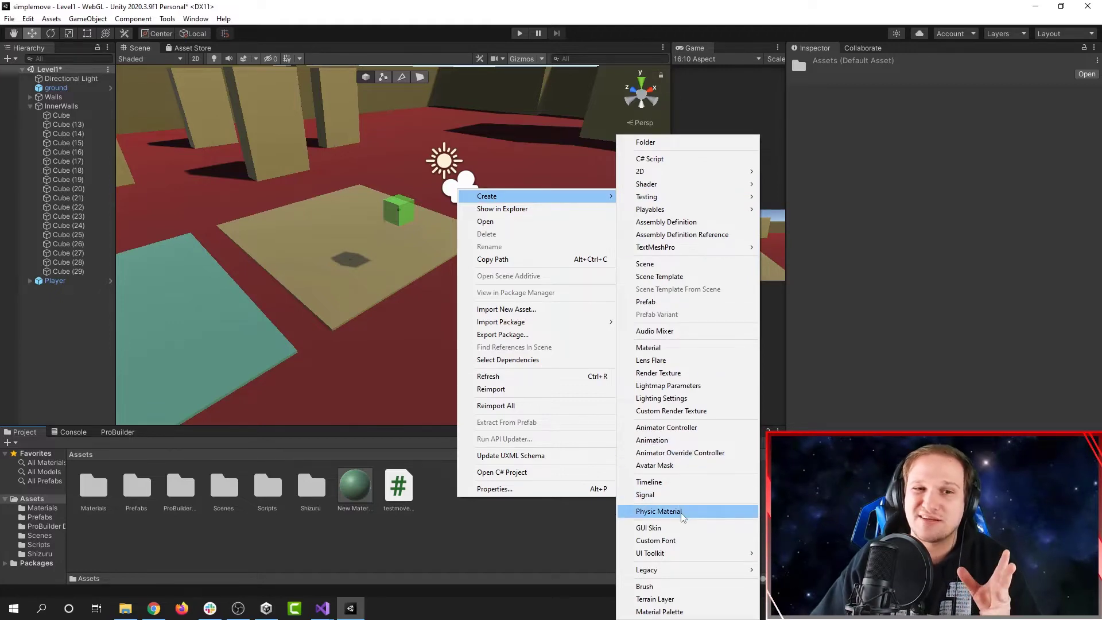
# Create a new physic material asset named Slippery in Assets
pyautogui.click(658, 511)
pyautogui.write('Slippery')
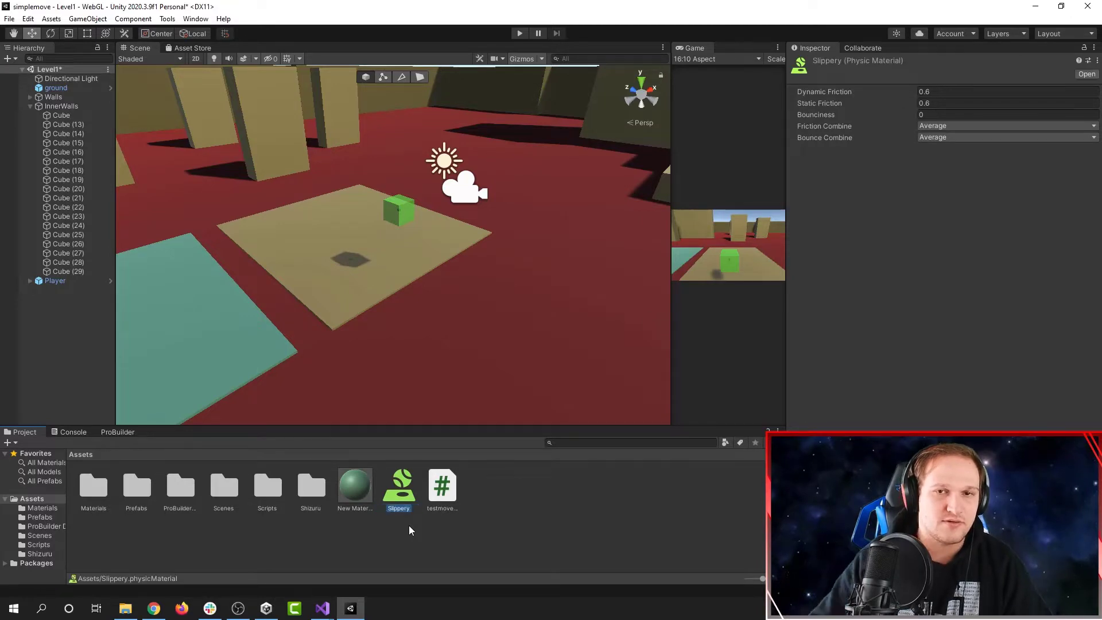
pyautogui.moveTo(533, 462)
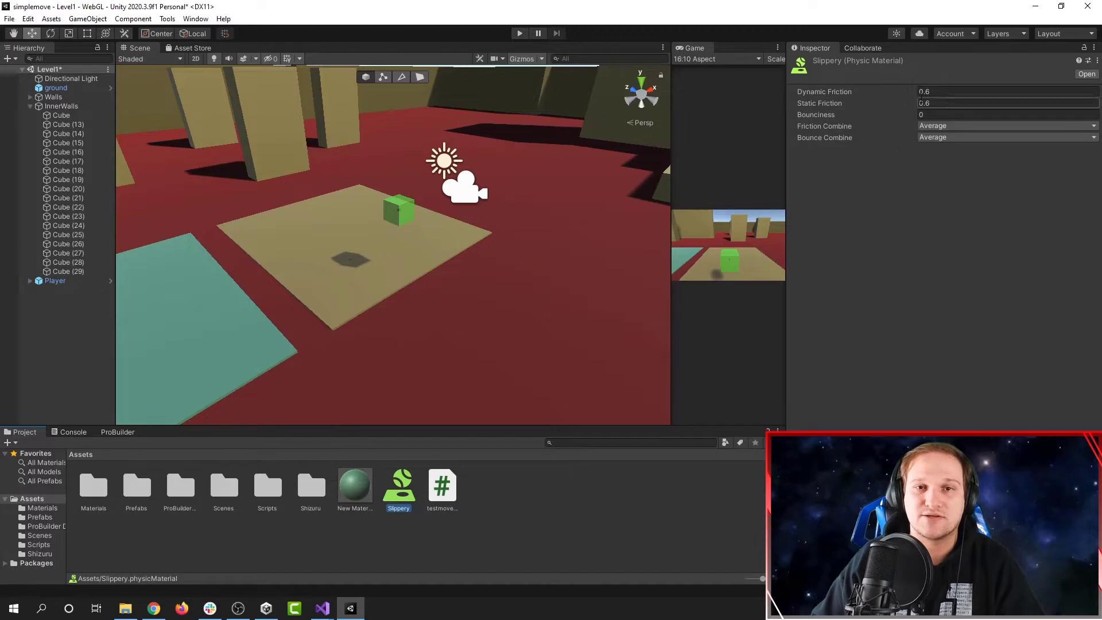
# Enter 0 as the Slippery material's Dynamic Friction in the Inspector
pyautogui.click(1008, 91)
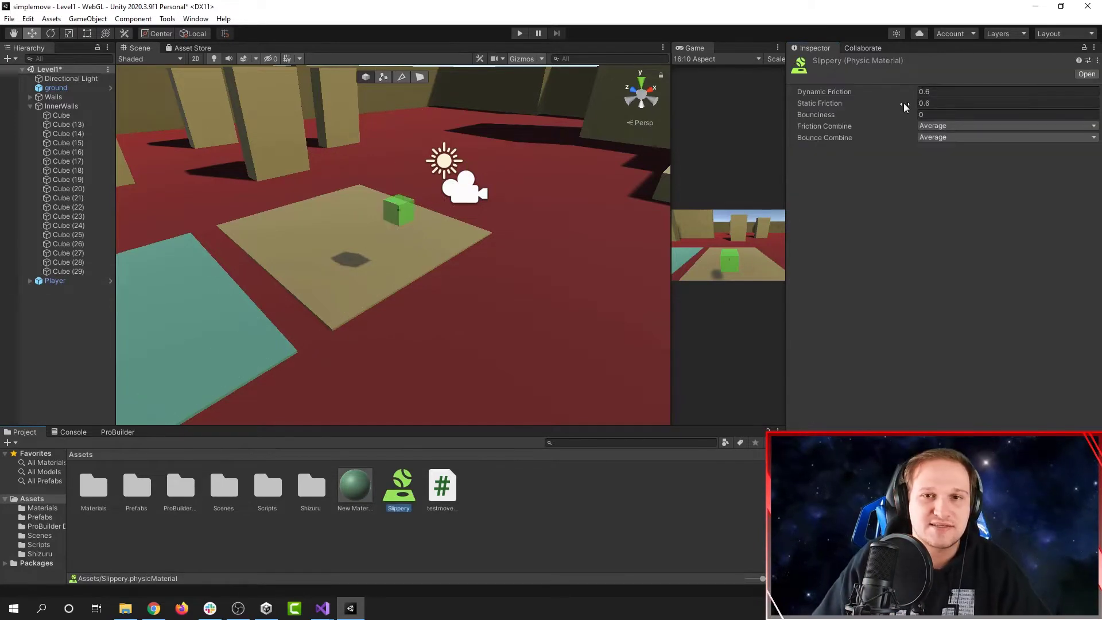
pyautogui.click(1008, 92)
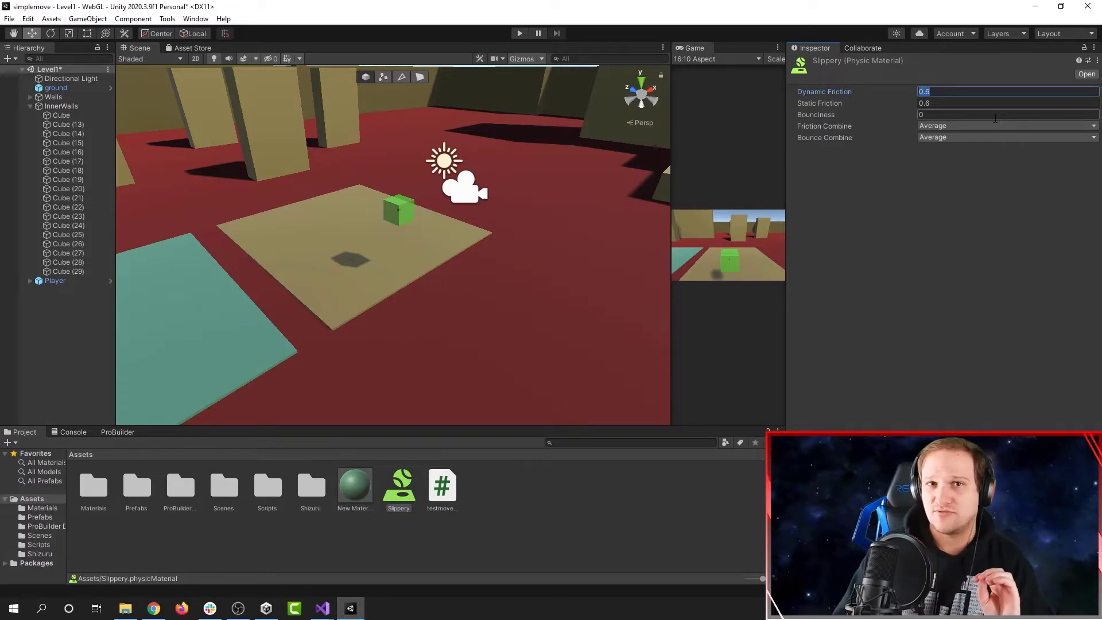
pyautogui.write('0')
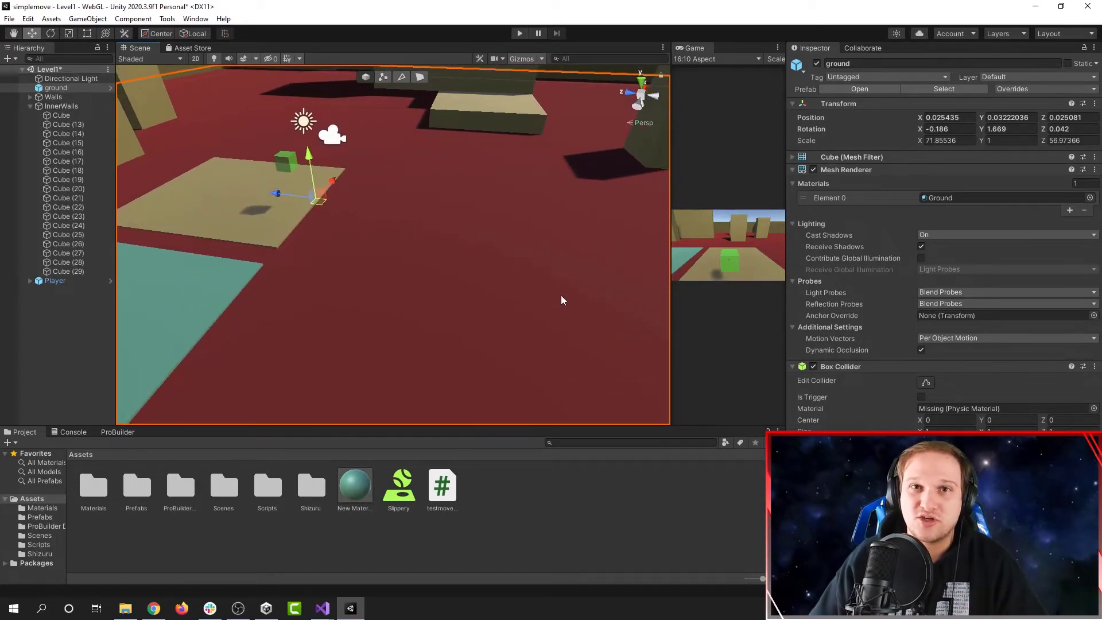
pyautogui.moveTo(581, 152)
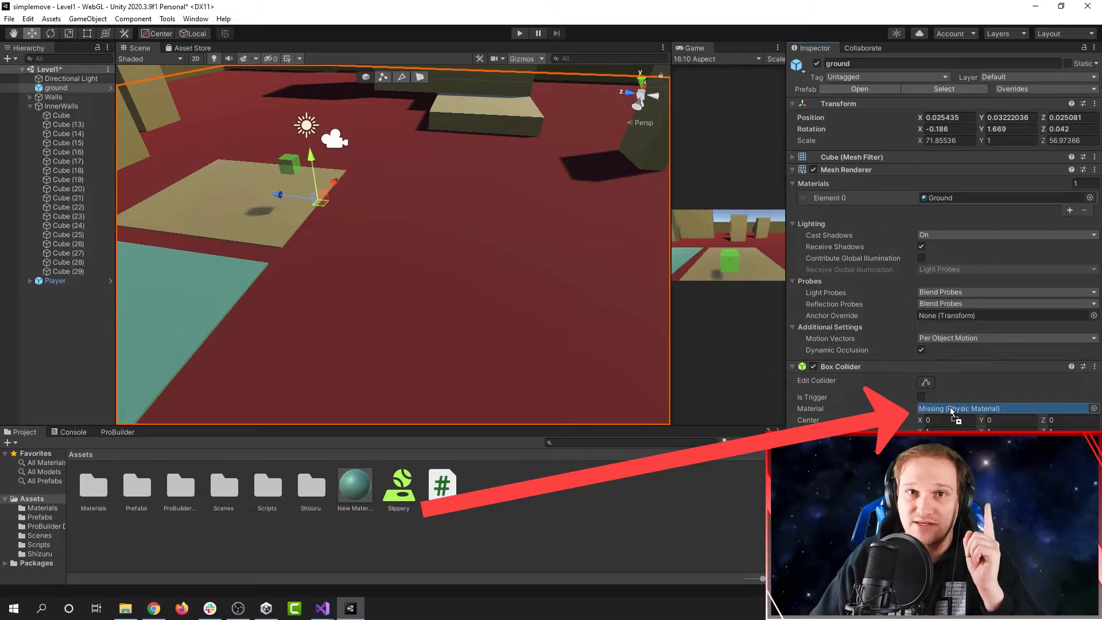
# Enter Play mode to test sliding on the Slippery ground
pyautogui.click(519, 33)
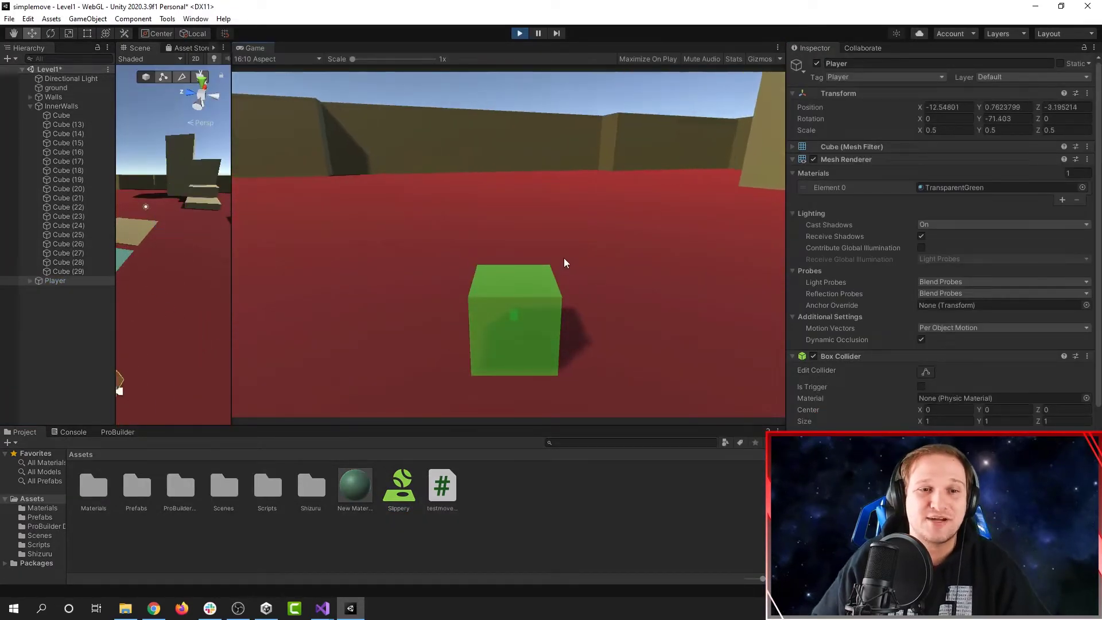
# Drive the player cube right with the D key across the ground
pyautogui.press('d')
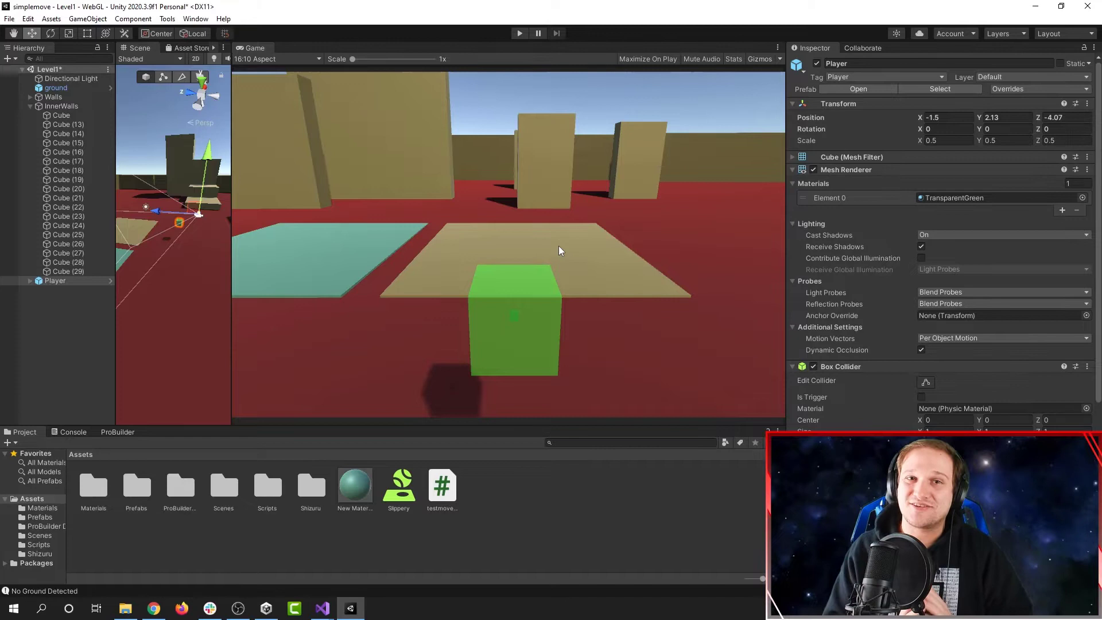
pyautogui.moveTo(360, 264)
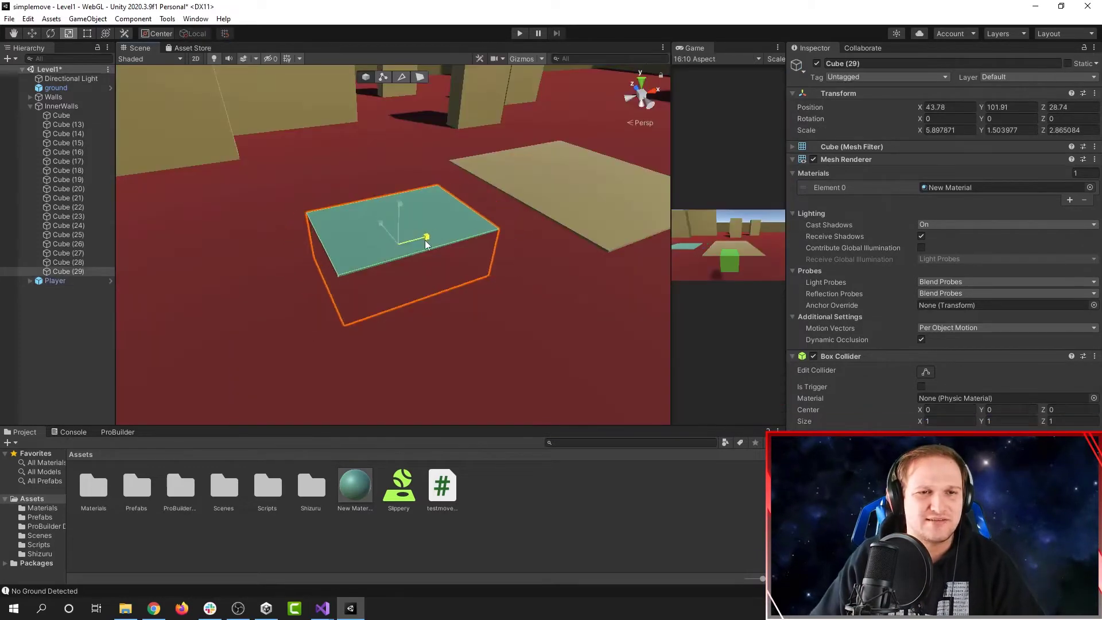
# Scale teal pad Cube (29) down to a small square, then show asset creation options
pyautogui.moveTo(425, 238); pyautogui.dragTo(385, 231)
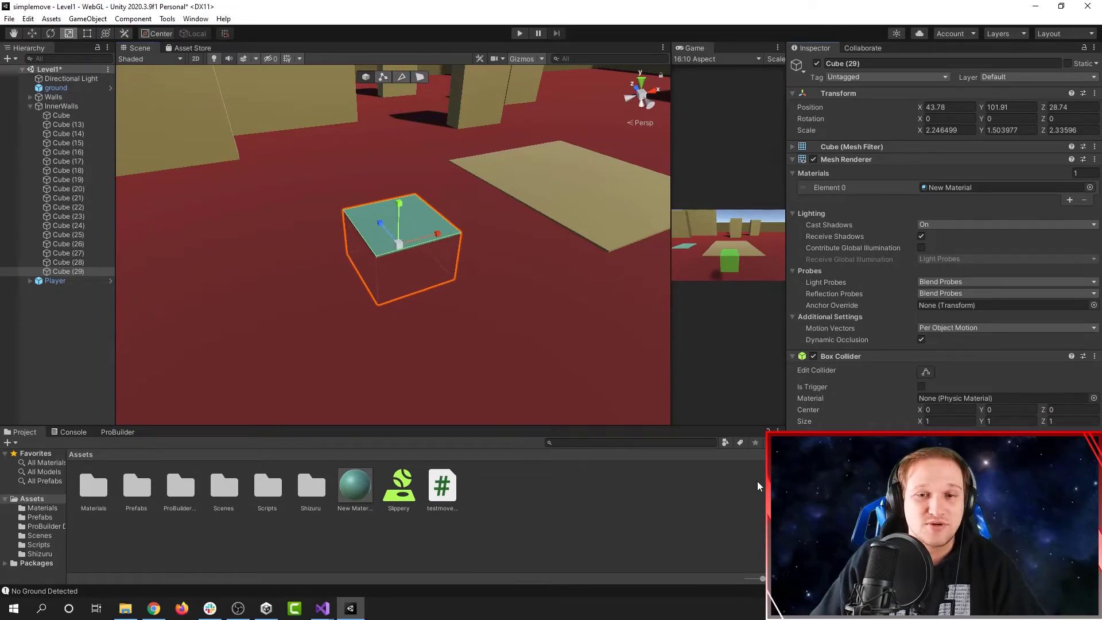
pyautogui.rightClick(469, 493)
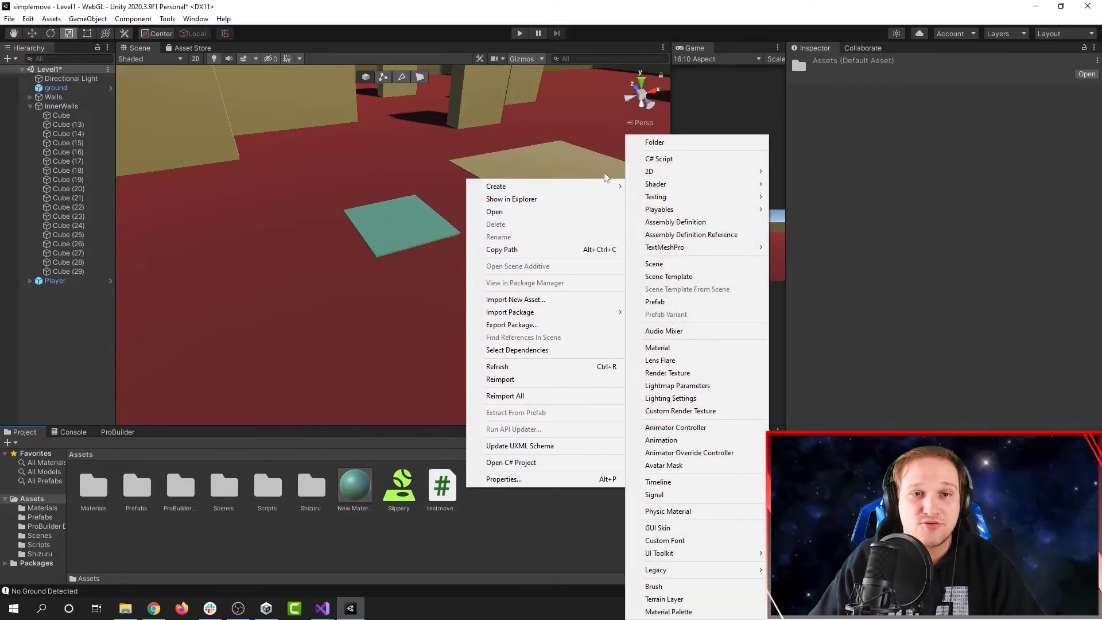
# Create a bounce physic material with friction 0 and bounciness 1
pyautogui.click(667, 511)
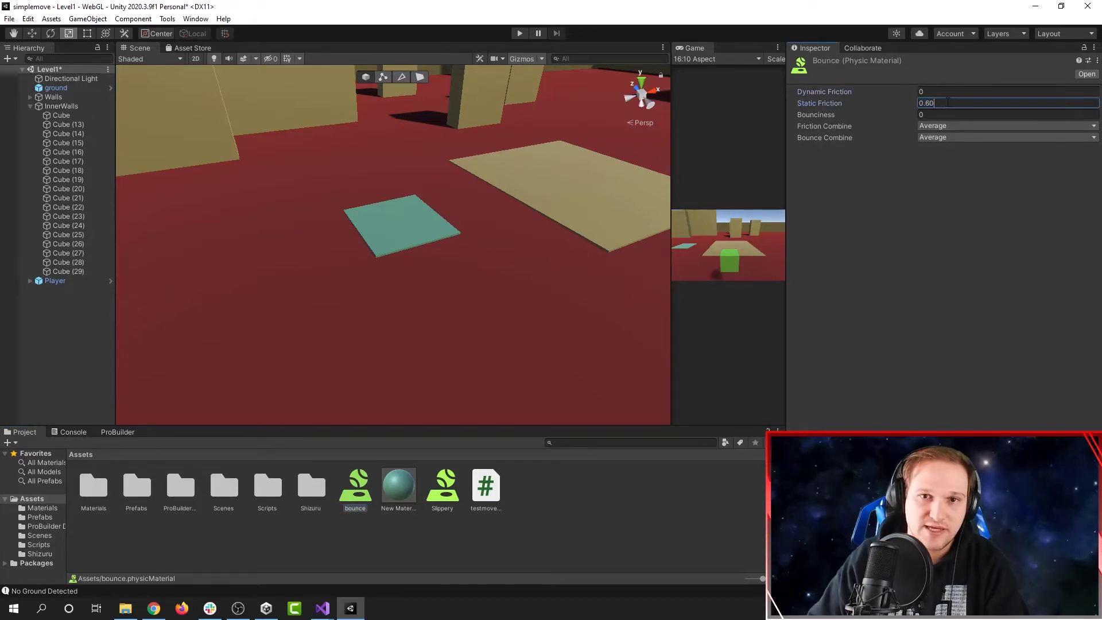
pyautogui.write('0')
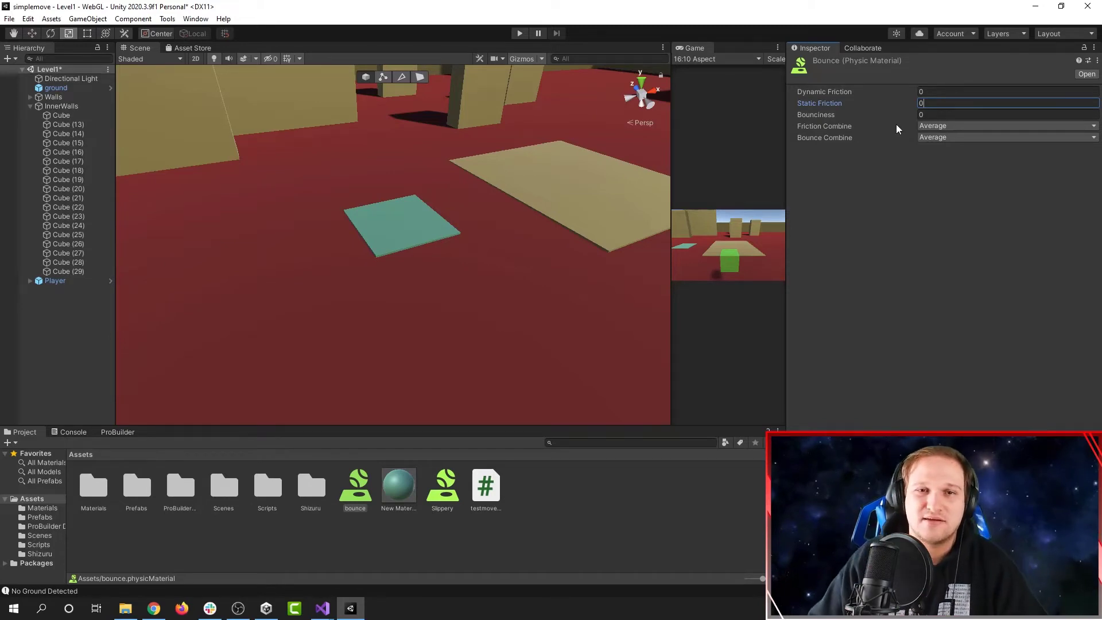
pyautogui.click(1005, 114)
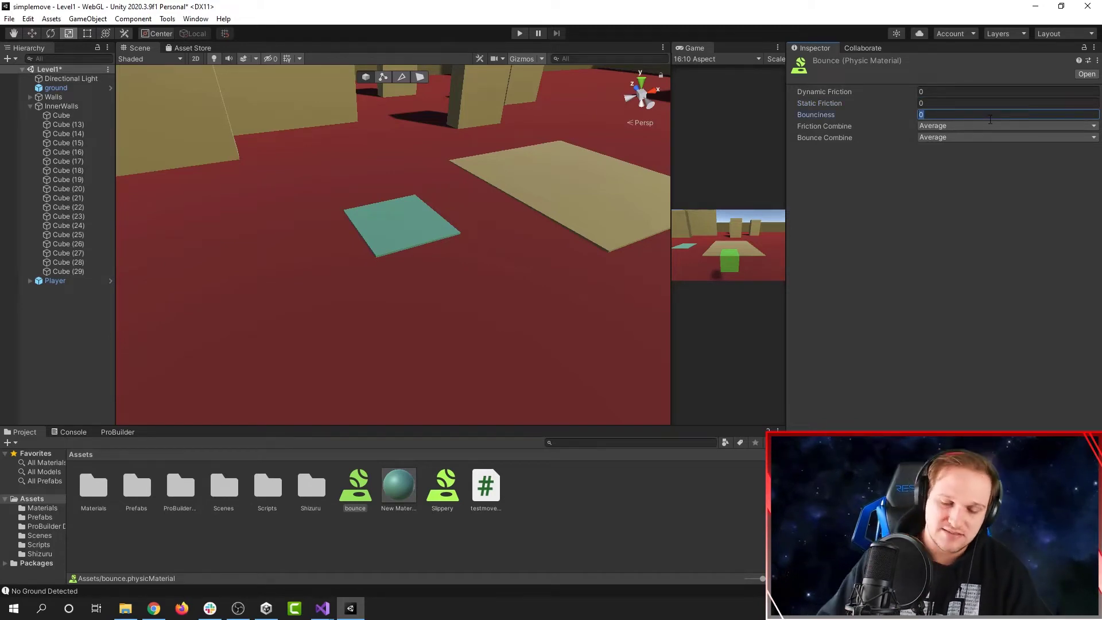
pyautogui.write('1')
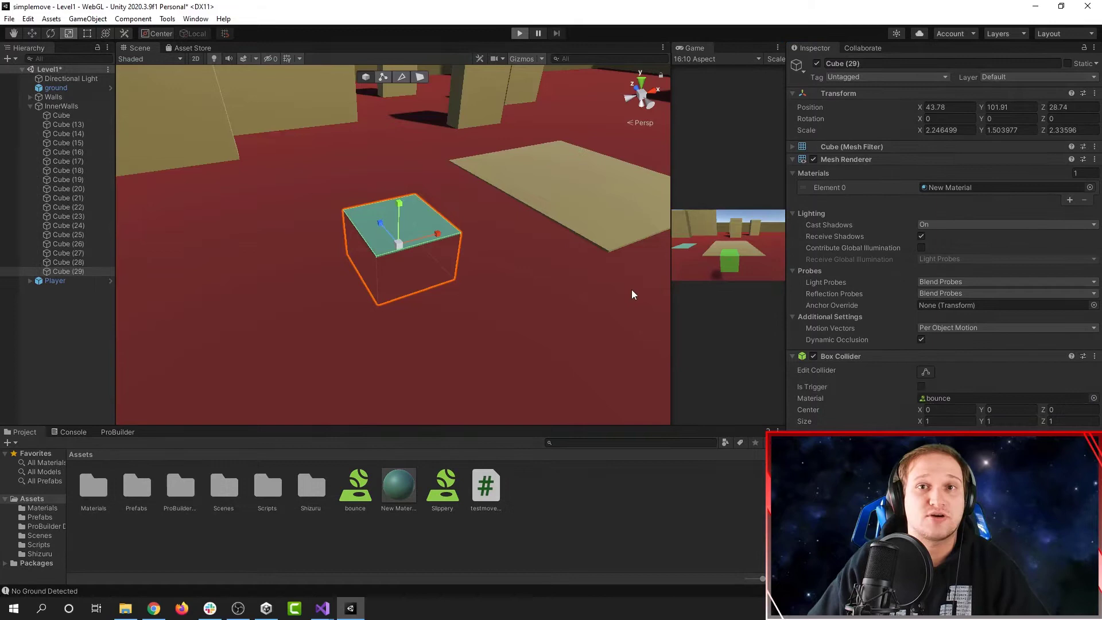
# Enter Play mode to test the bounce pad
pyautogui.click(519, 33)
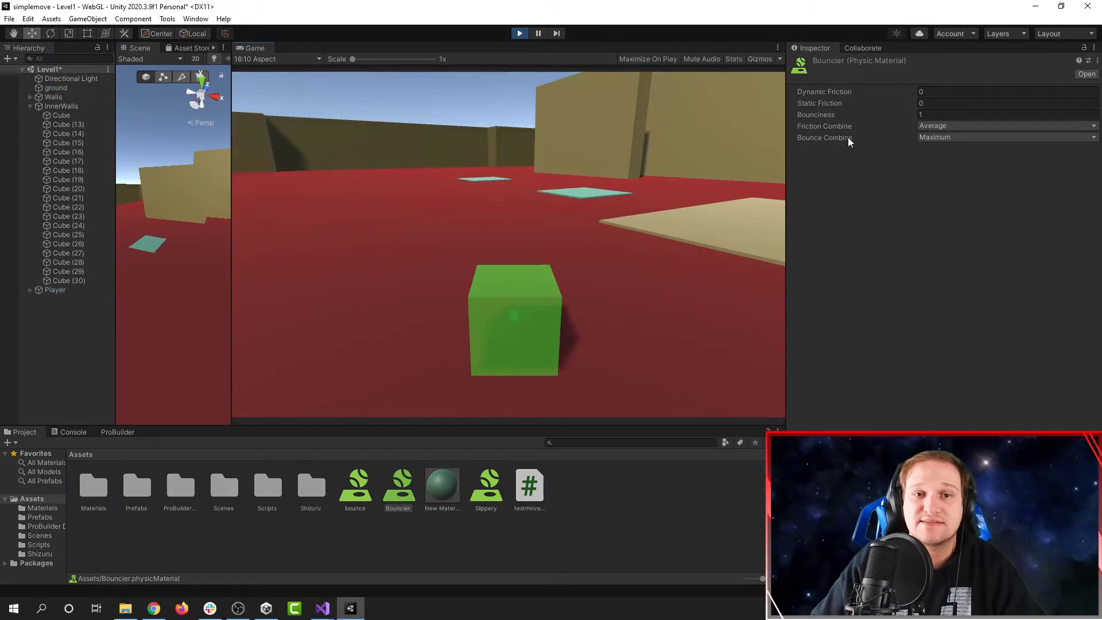
# Edit a physic material property field in the Inspector
pyautogui.click(1007, 136)
pyautogui.write('SuperSticky')
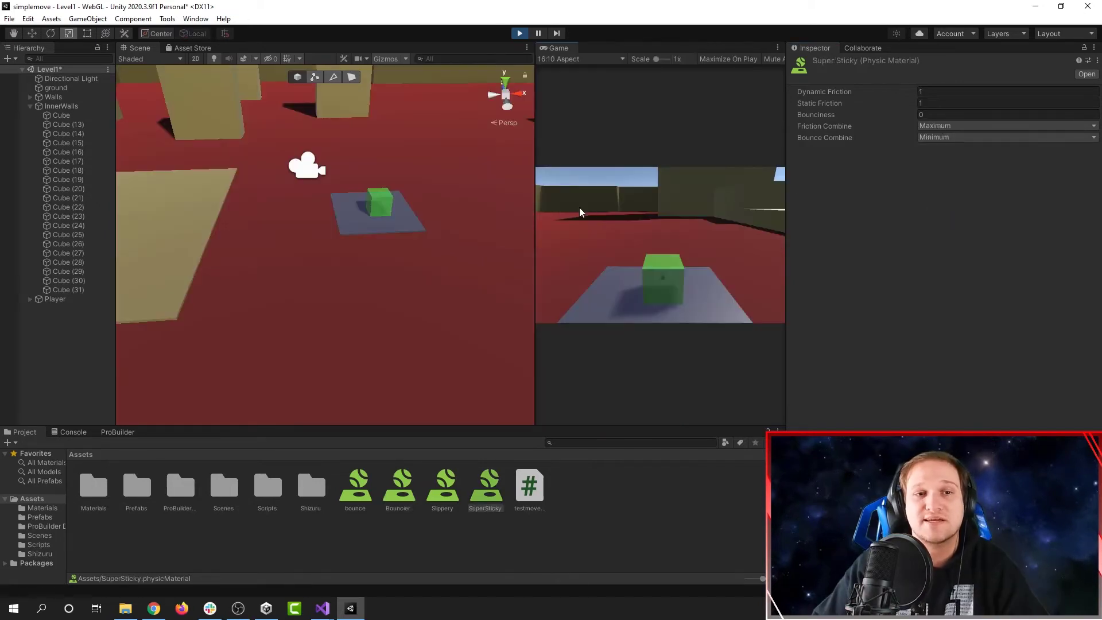
# Widen the Game view by dragging the Scene/Game divider left
pyautogui.moveTo(534, 211); pyautogui.dragTo(491, 206)
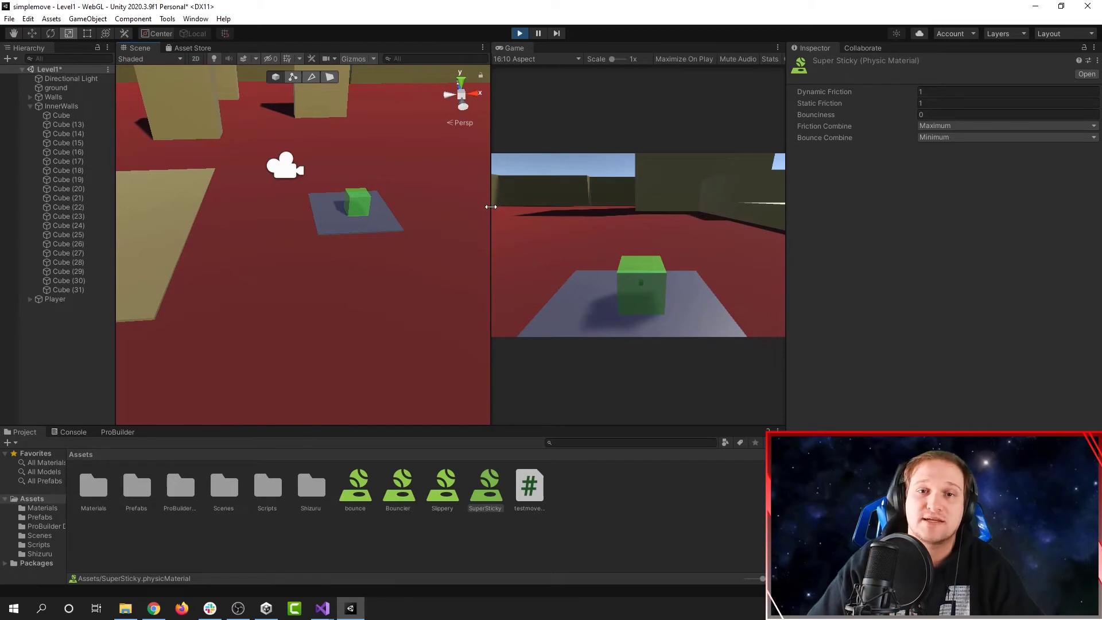
pyautogui.moveTo(578, 242)
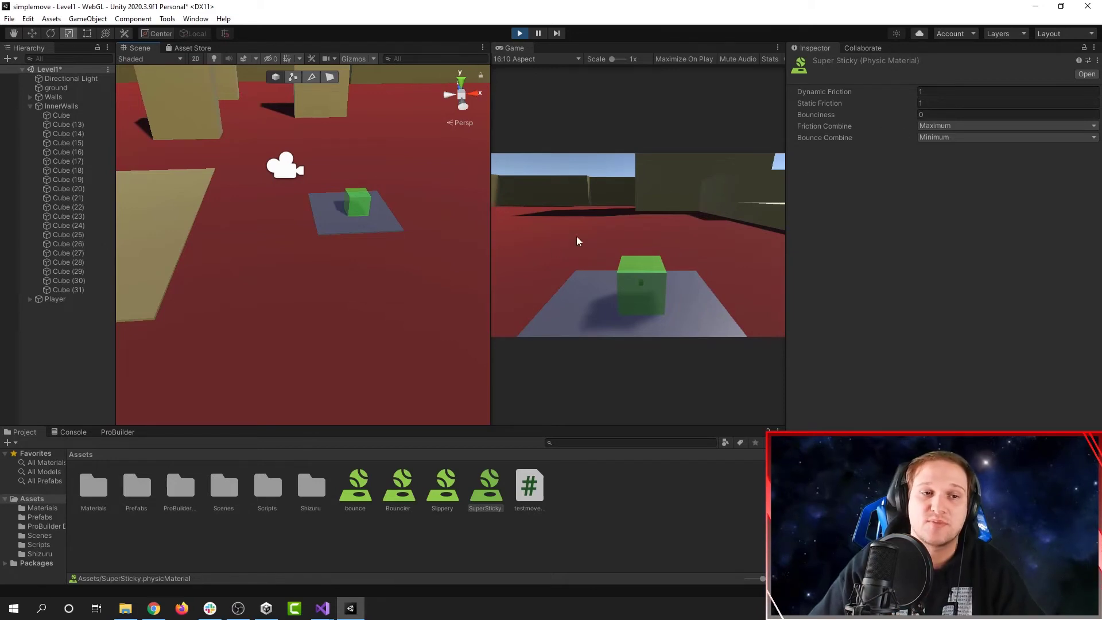